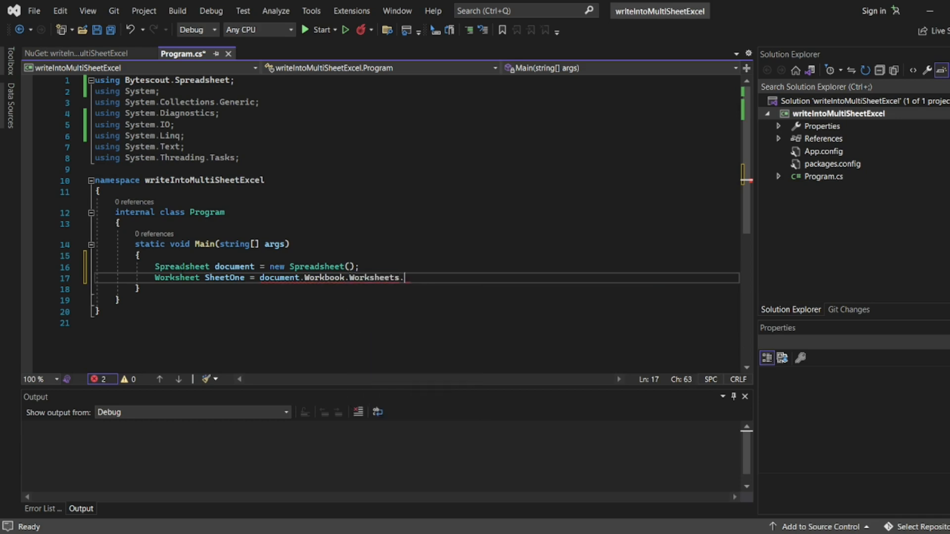
type("Add(\"My first sheet\");")
type("Worksheet SheetTwo = document.Workbook.Worksheets.Add(\"My second sheet")
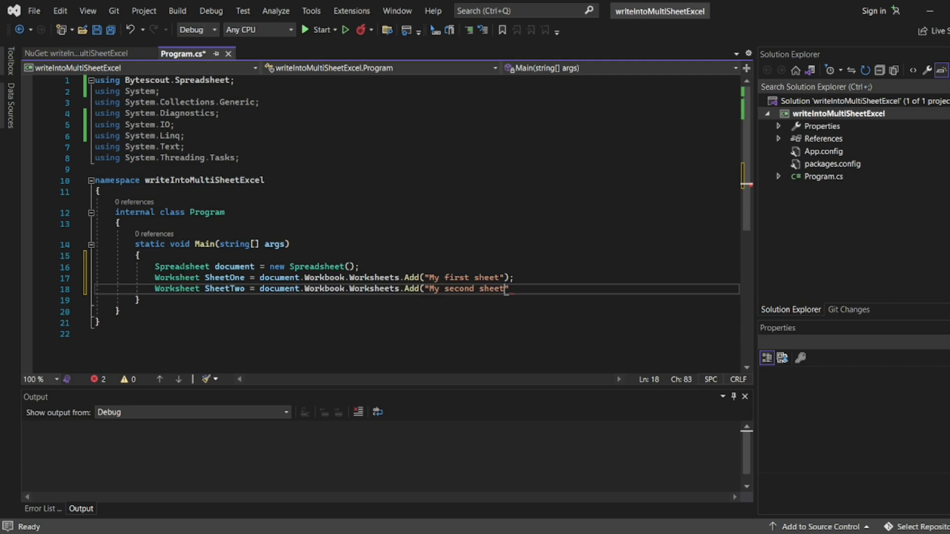
type("SheetOne.Cell(\"A1\").Value = \"First Sheet\";")
type("document.SaveAs(@\"C:\\Users\\AZHAR PC\\Desktop\\vbscript\\multiSheet.xlsx\");")
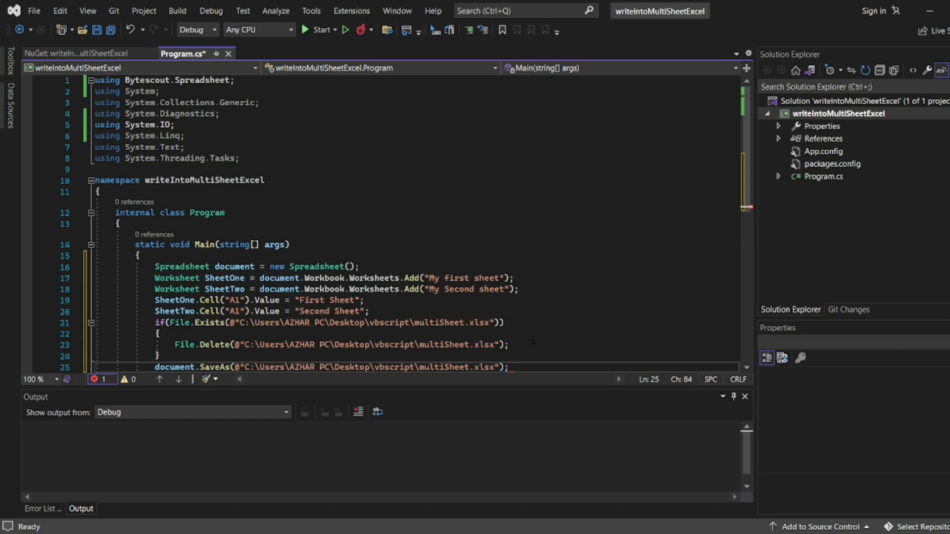
type("Process.")
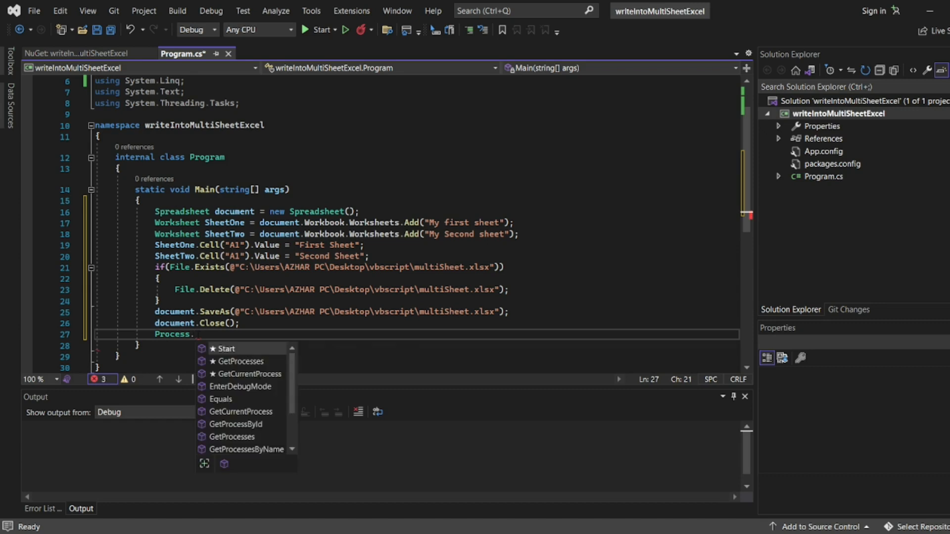